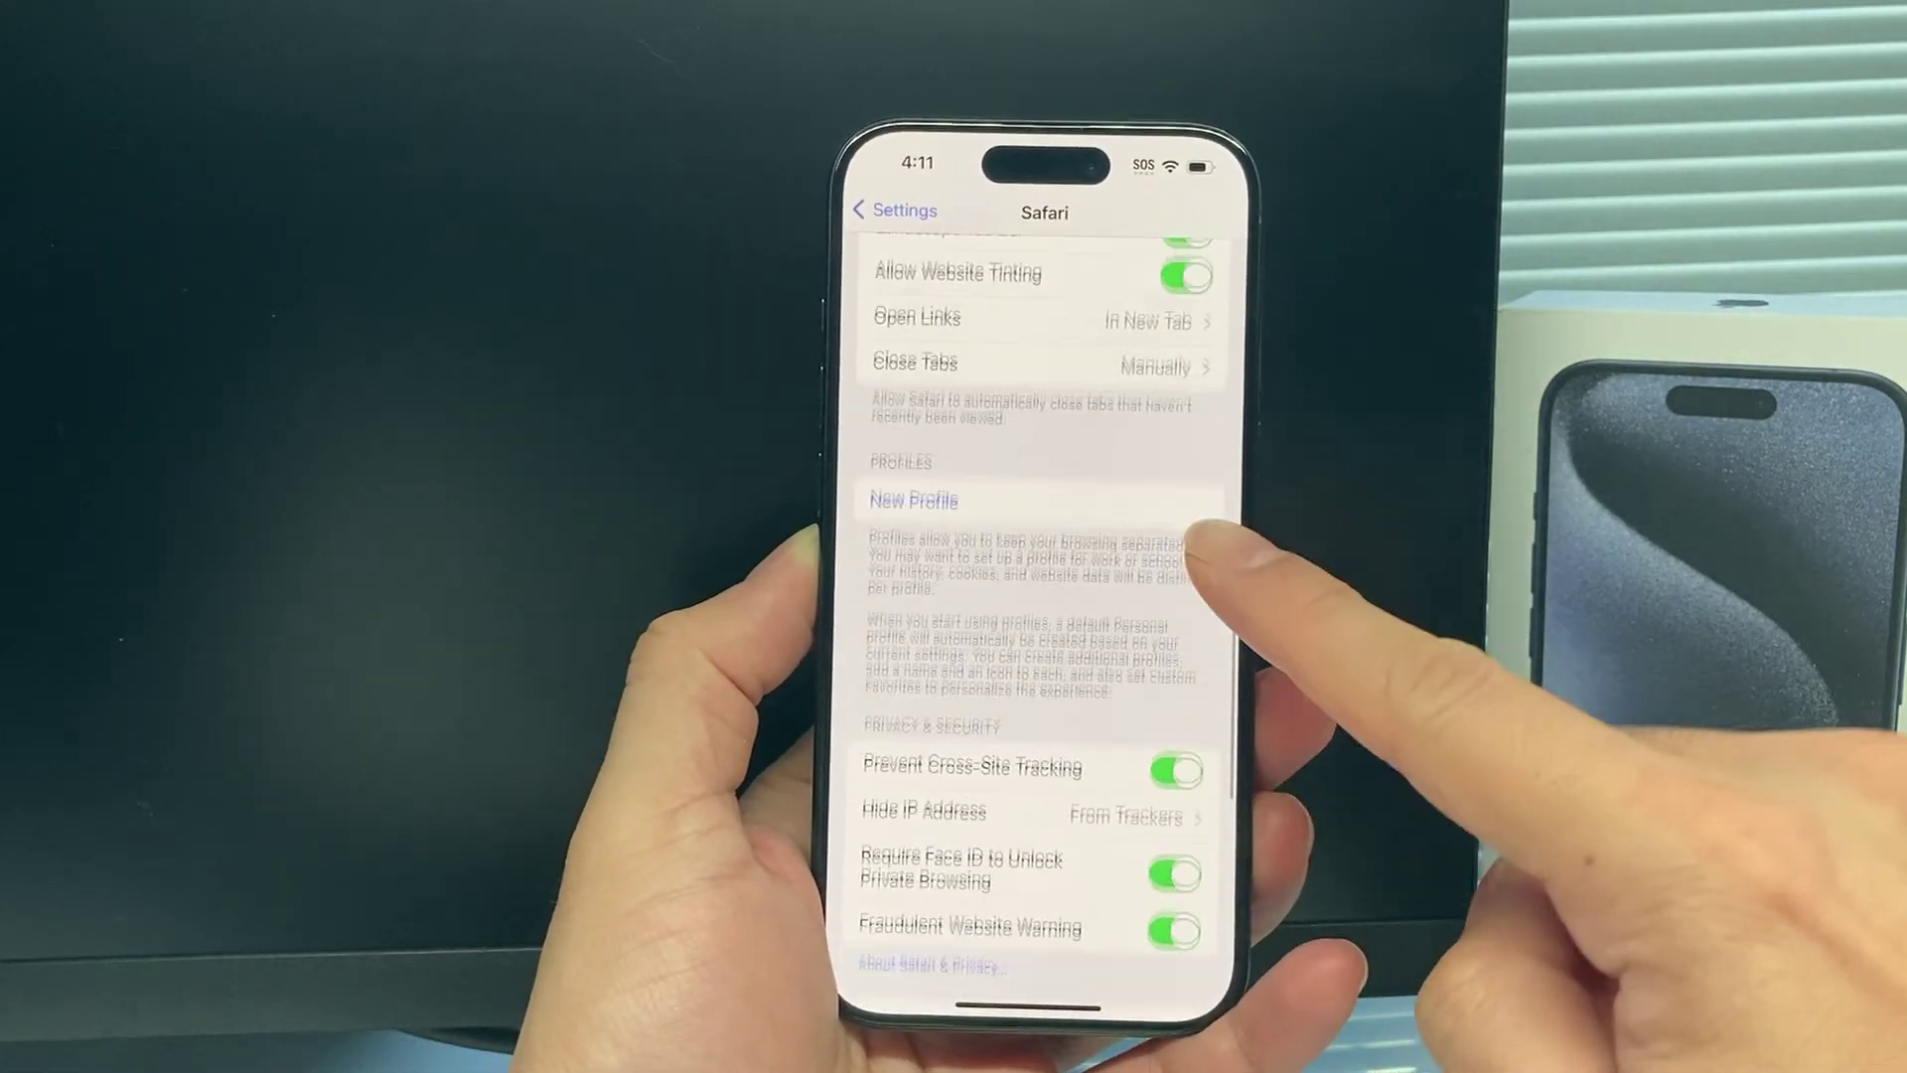
scroll(down, 3)
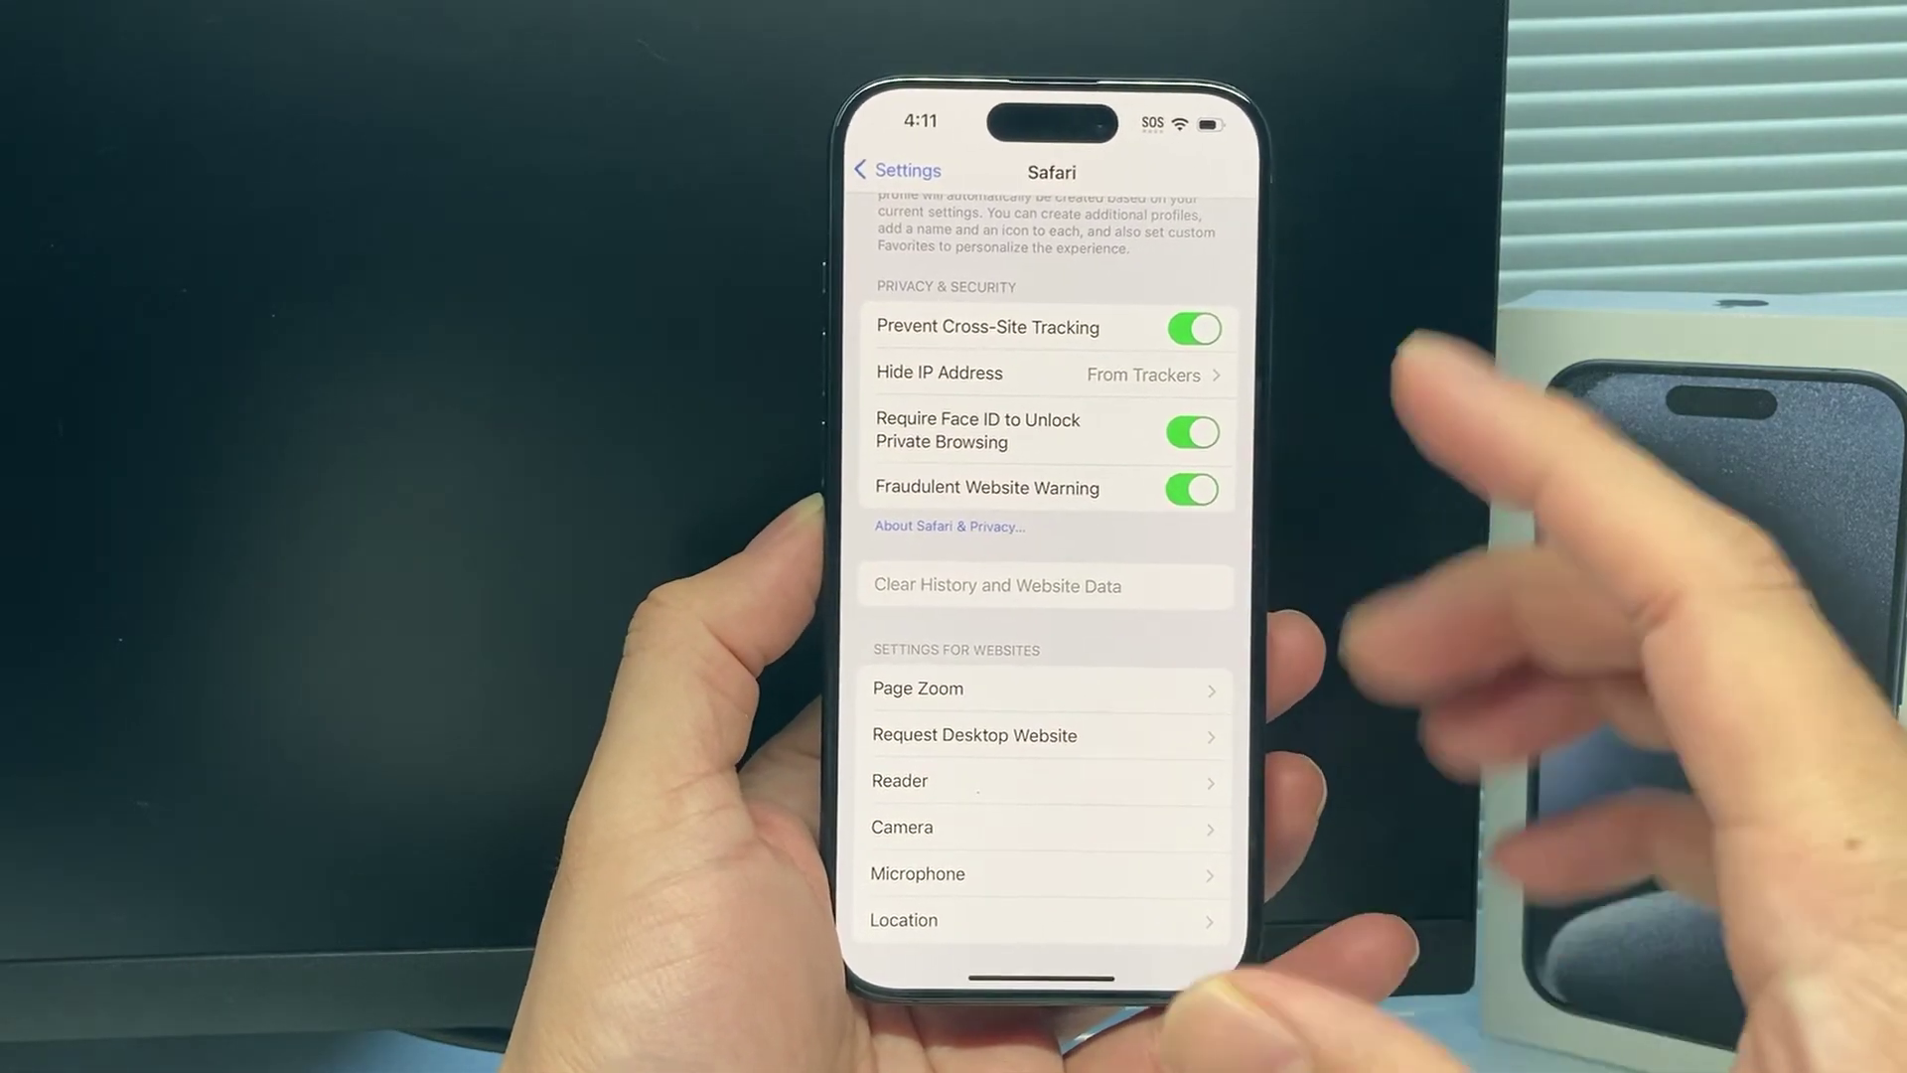